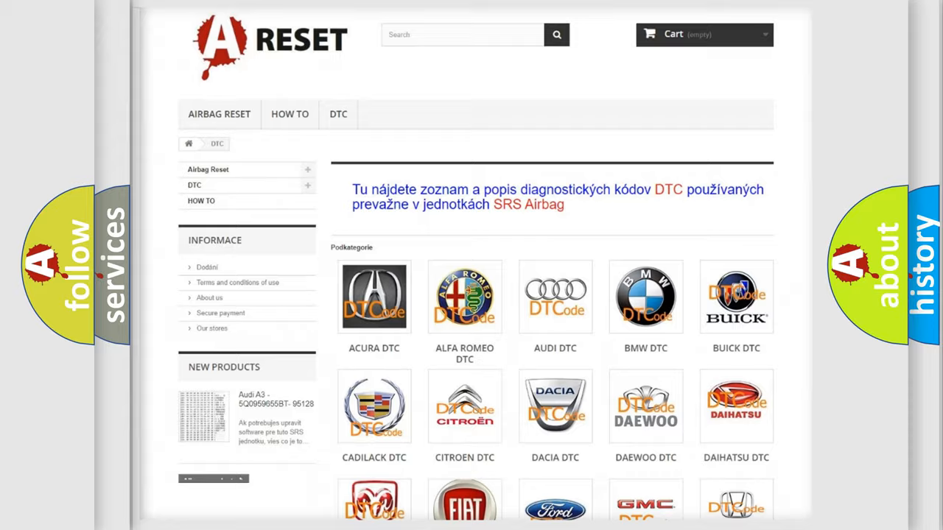
- Scroll to the end of the DTC brand catalogue and choose the Toyota DTC entry
scroll(down, 3)
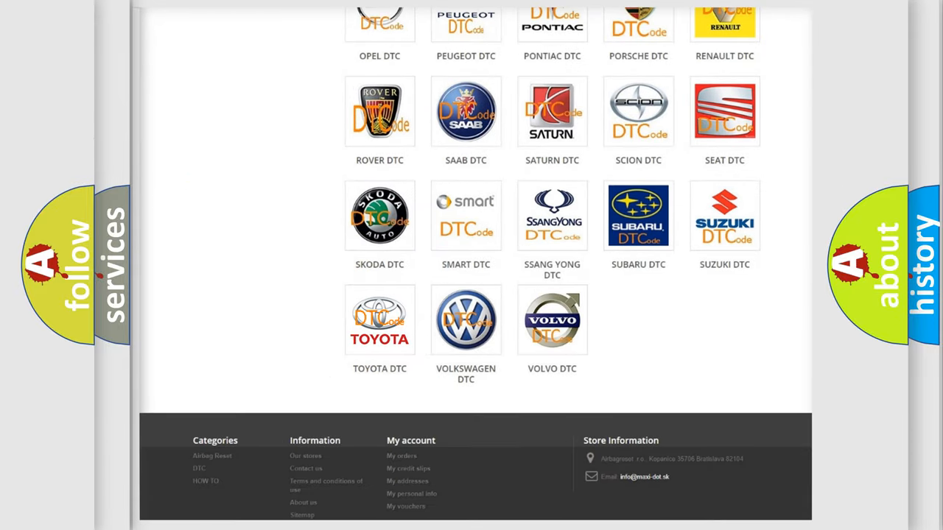
click(381, 320)
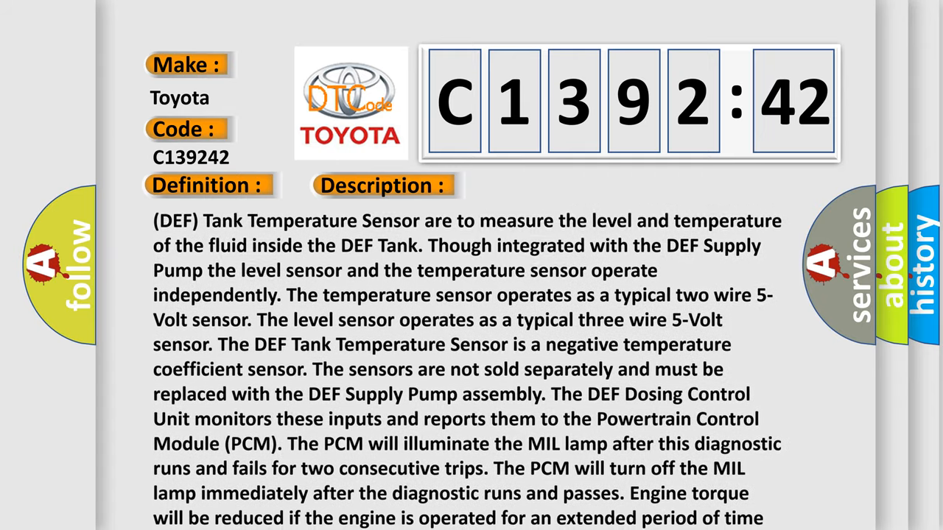
- Scroll the C139242 description to its final lines about reduced engine torque
scroll(down, 3)
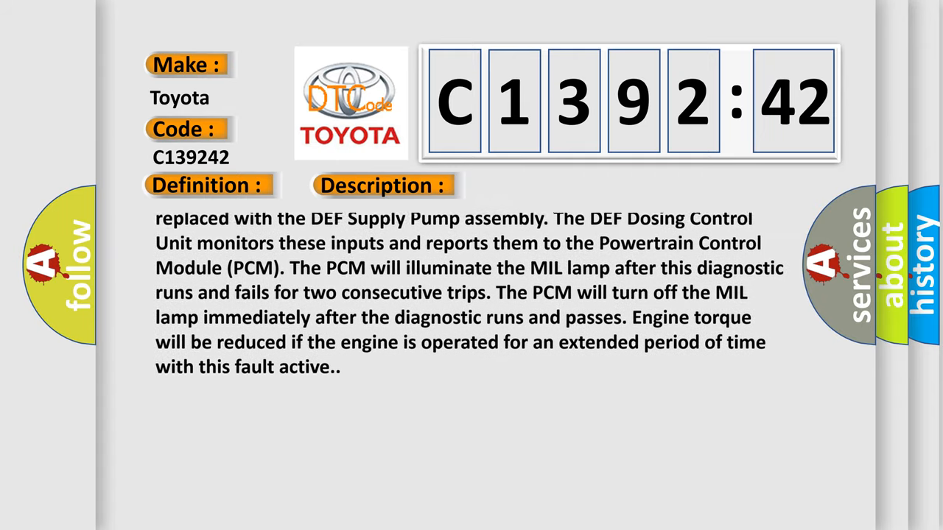